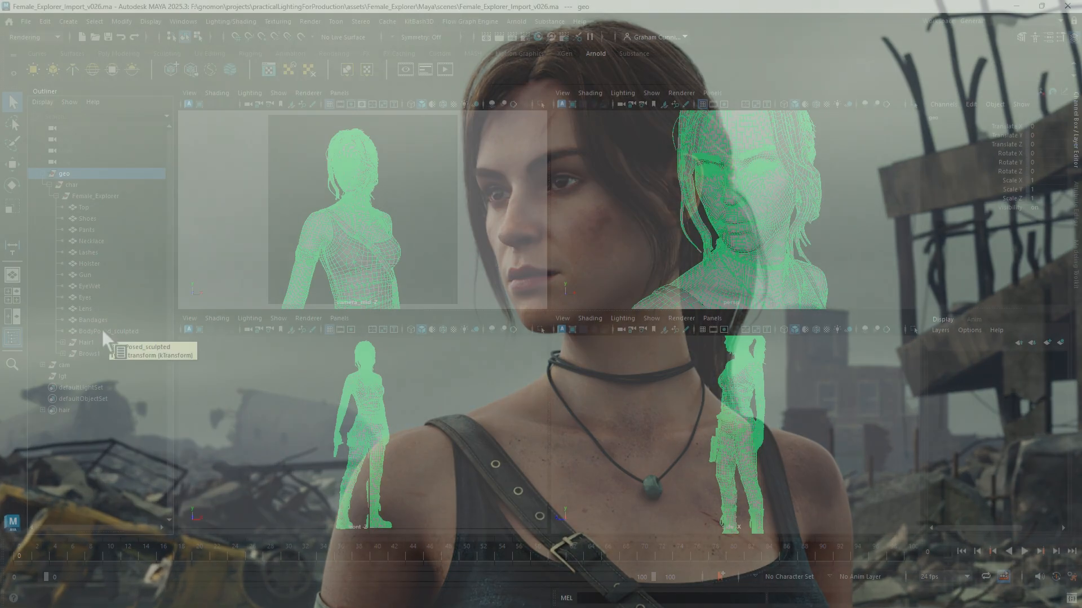
pyautogui.click(109, 331)
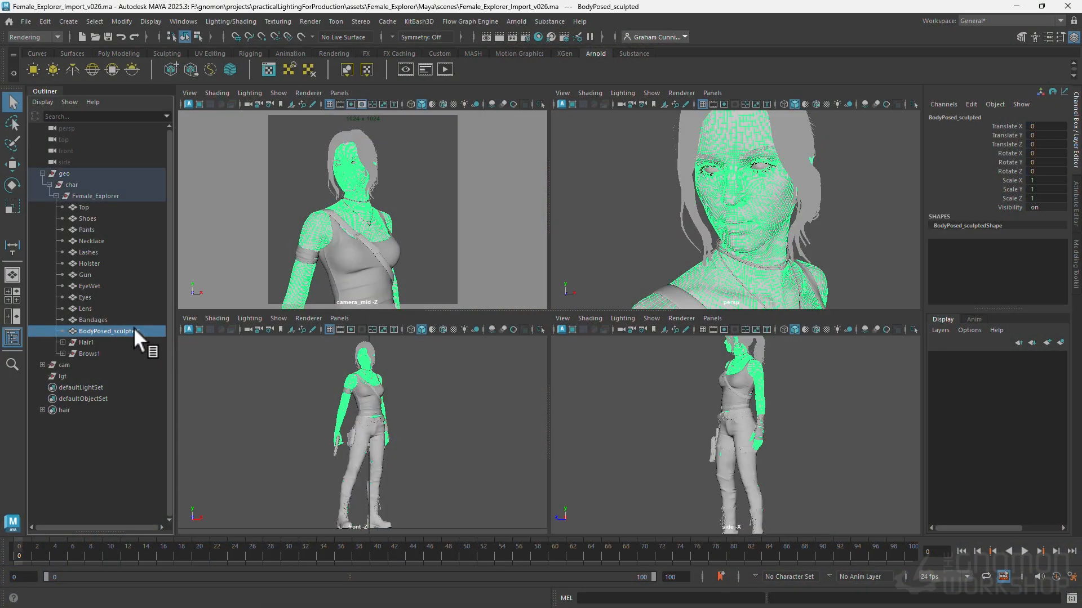